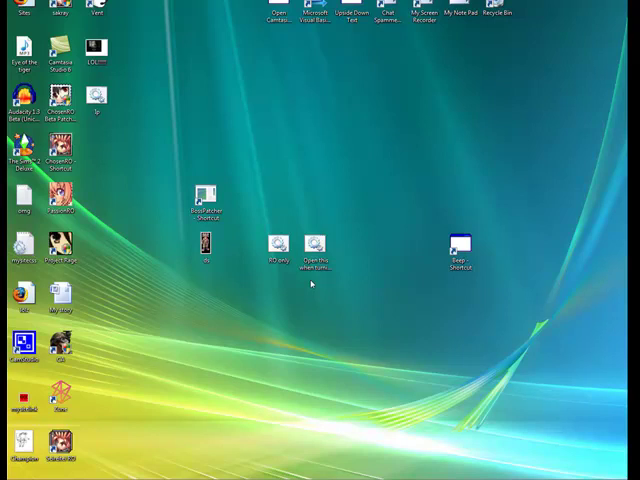
pyautogui.moveTo(308, 345)
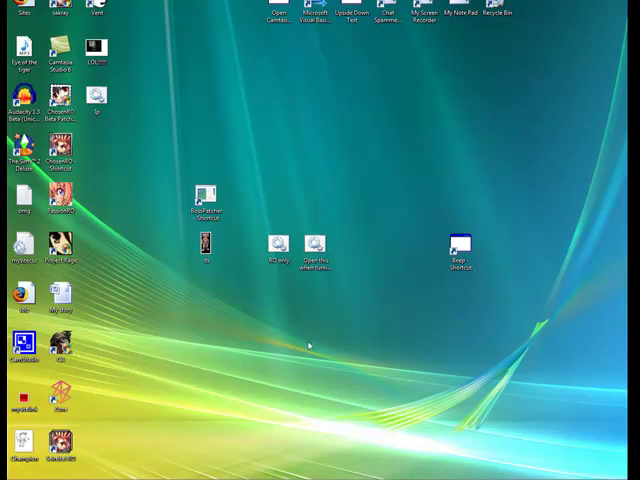
# - Demo the finished Spammer app, then start a new Windows Forms project named Spammer
pyautogui.click(12, 472)
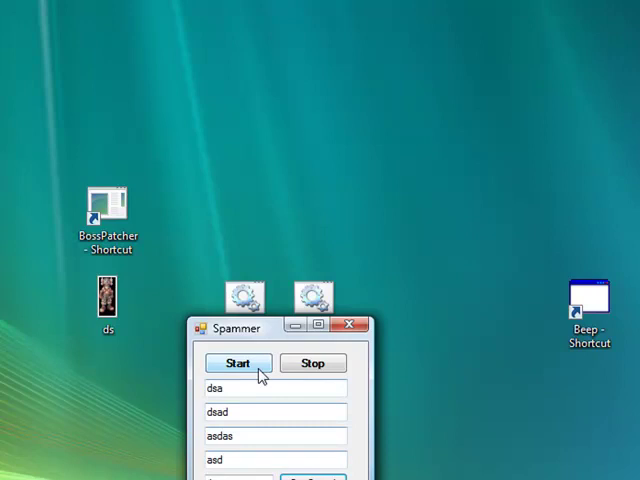
pyautogui.click(5, 478)
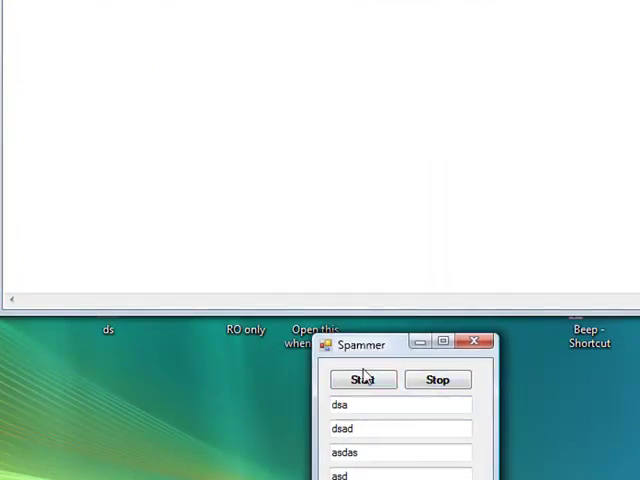
pyautogui.click(363, 379)
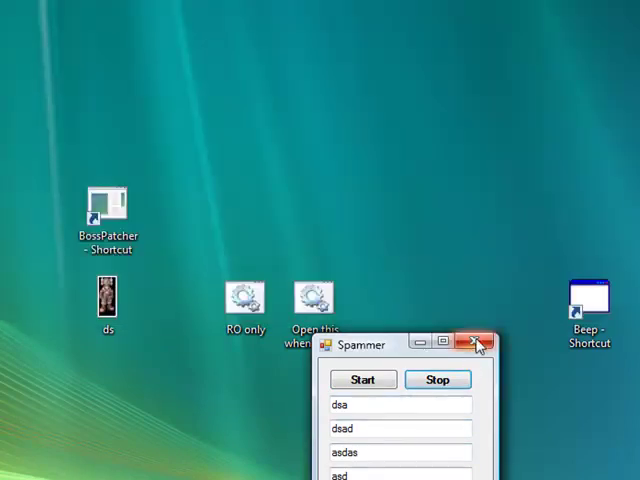
pyautogui.click(480, 343)
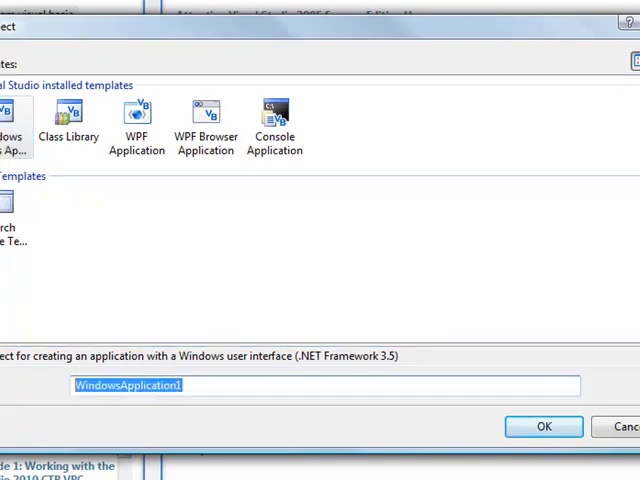
pyautogui.write('Spamm')
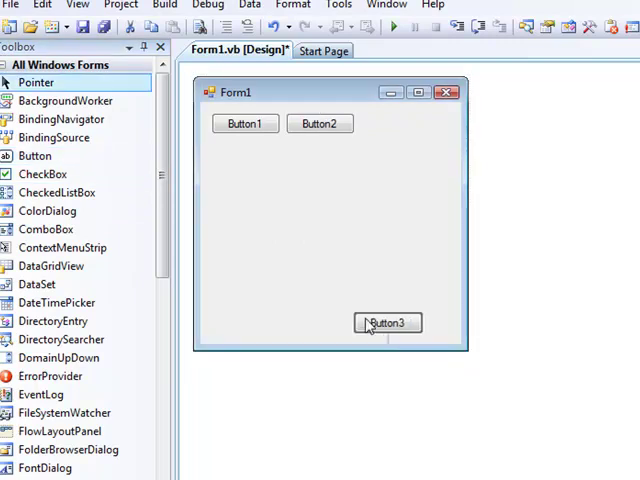
# - Move Button3 under the top buttons, narrow the form, and place the text boxes
pyautogui.moveTo(388, 322); pyautogui.dragTo(288, 150)
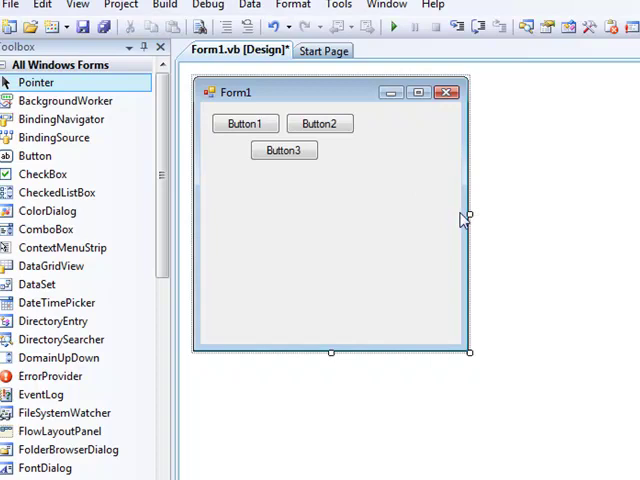
pyautogui.moveTo(469, 216); pyautogui.dragTo(378, 216)
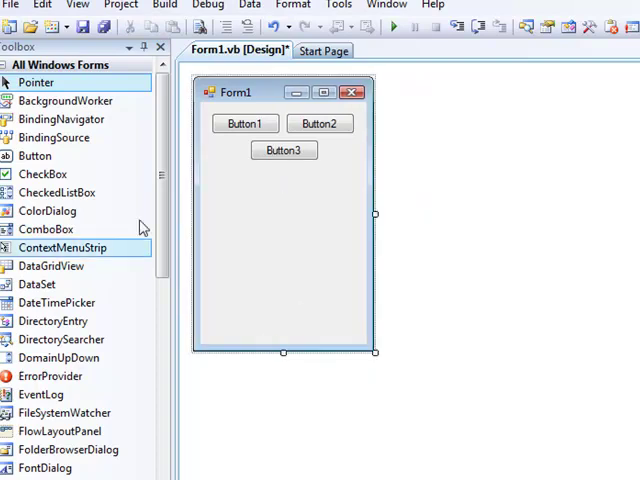
pyautogui.moveTo(252, 256)
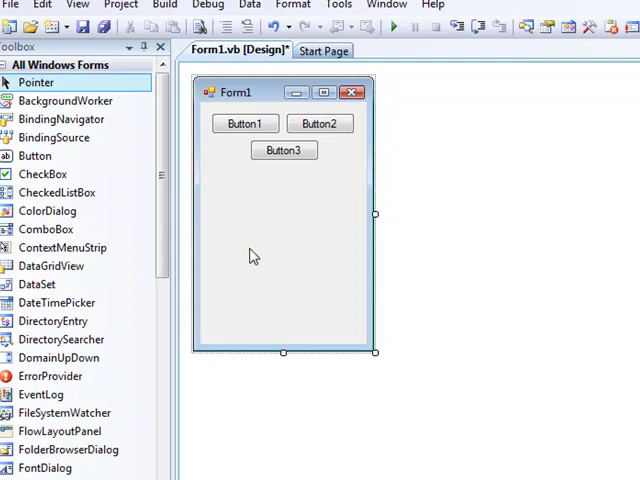
pyautogui.scroll(-3)
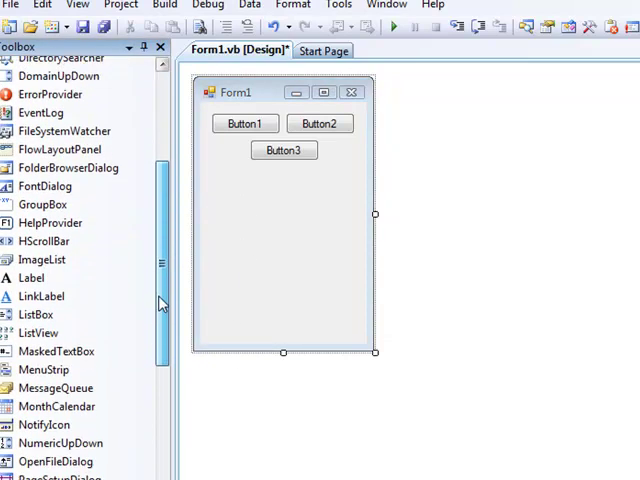
pyautogui.scroll(-3)
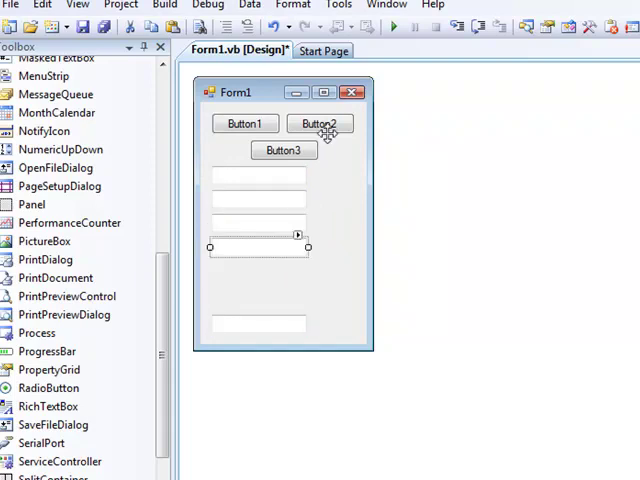
pyautogui.click(244, 123)
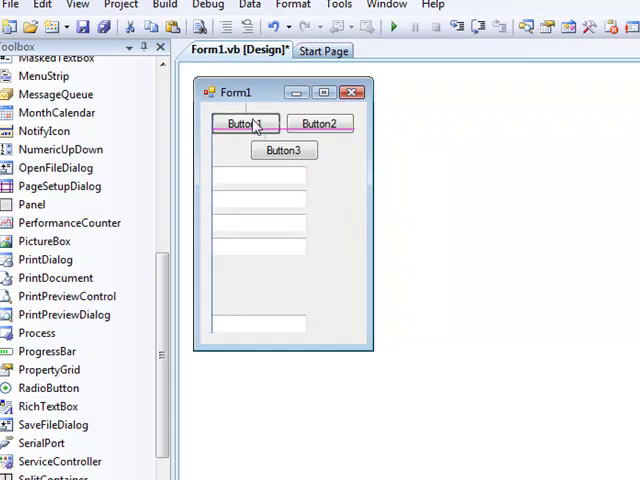
pyautogui.click(243, 123)
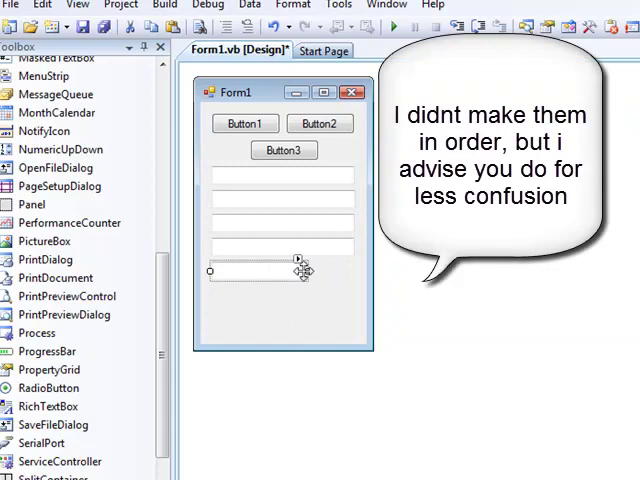
pyautogui.moveTo(284, 150); pyautogui.dragTo(305, 270)
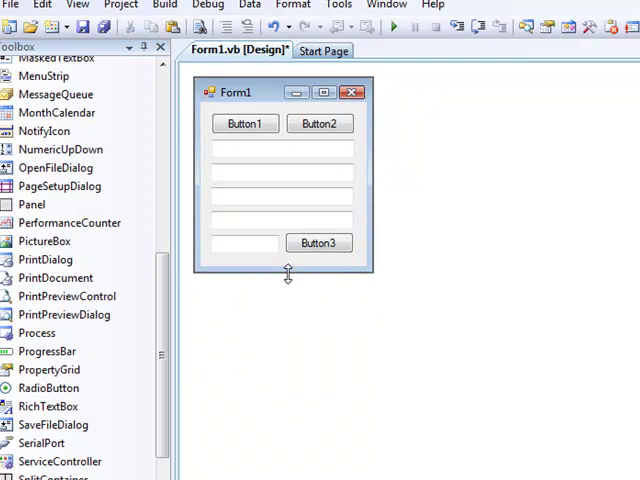
# - Relabel the buttons 'Set time', 'Start' and 'Stop' through their Text properties
pyautogui.click(319, 243)
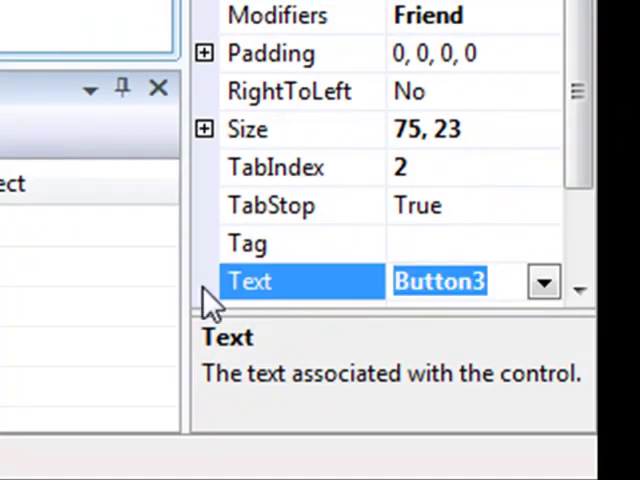
pyautogui.write('Set time')
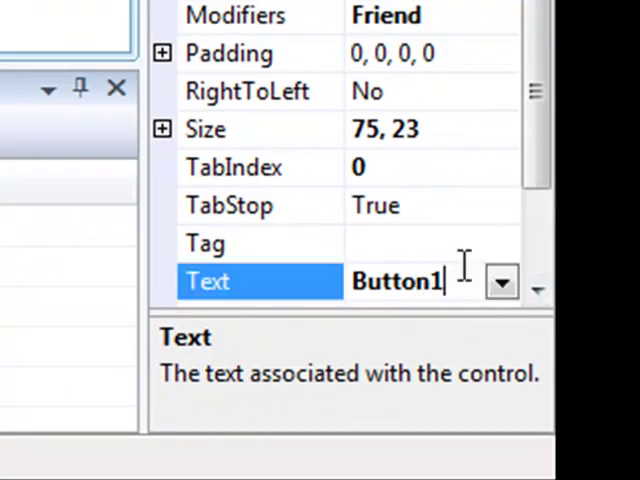
pyautogui.write('Sta')
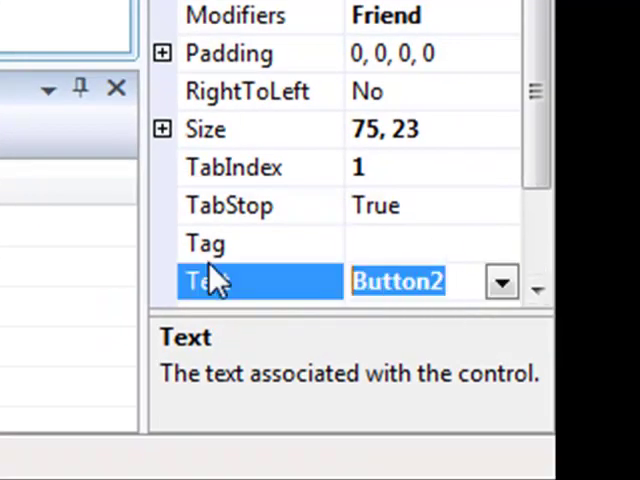
pyautogui.write('Stop')
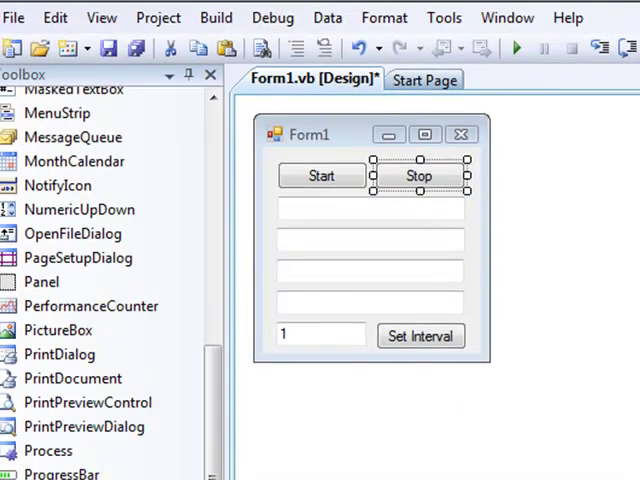
pyautogui.moveTo(378, 218)
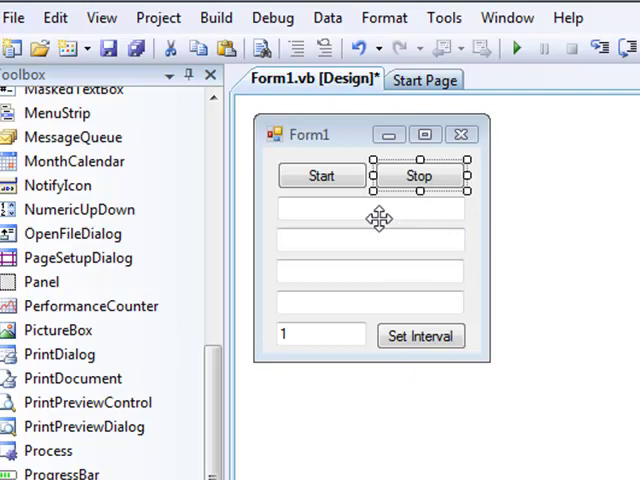
# - Generate the empty Button1_Click handler for the Start button from the designer
pyautogui.click(321, 175)
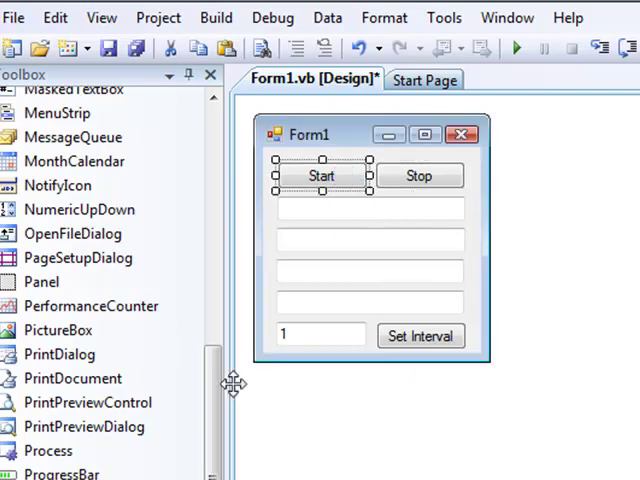
pyautogui.doubleClick(320, 175)
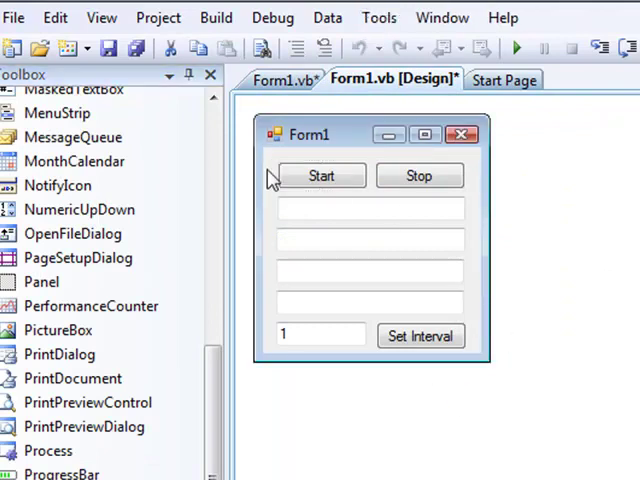
pyautogui.doubleClick(322, 175)
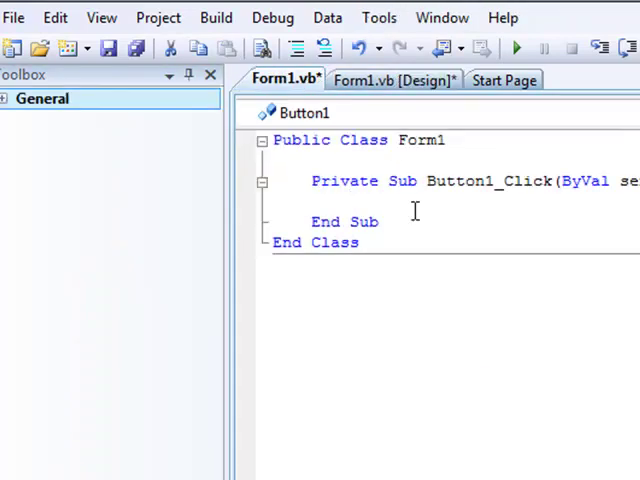
# - Write Timer1.Stop() and set Timer1.Interval from TextBox5.Text in the Set Interval handler
pyautogui.write('Timer1.Start(')
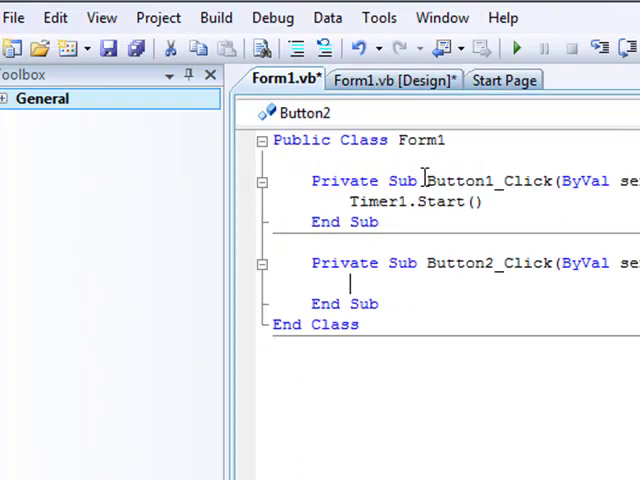
pyautogui.write('Timer1.Stop()')
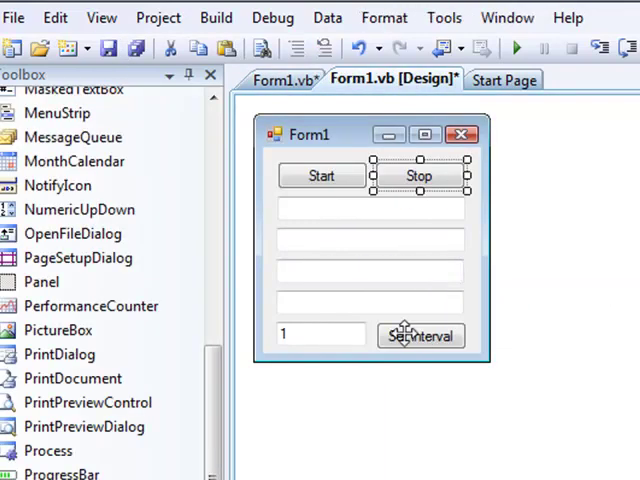
pyautogui.doubleClick(420, 335)
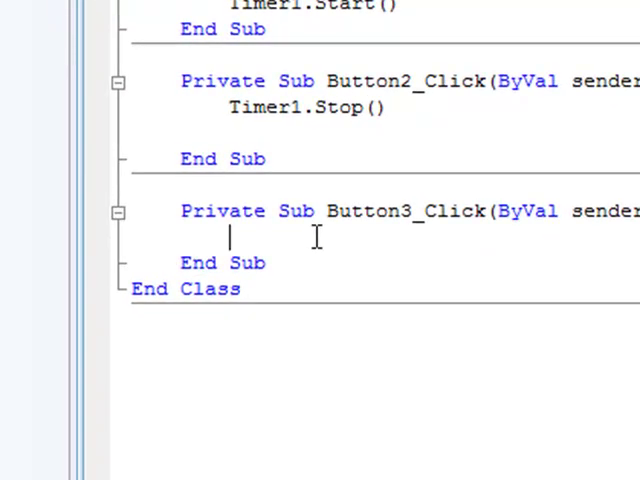
pyautogui.write('Timer1.interval = TextBox')
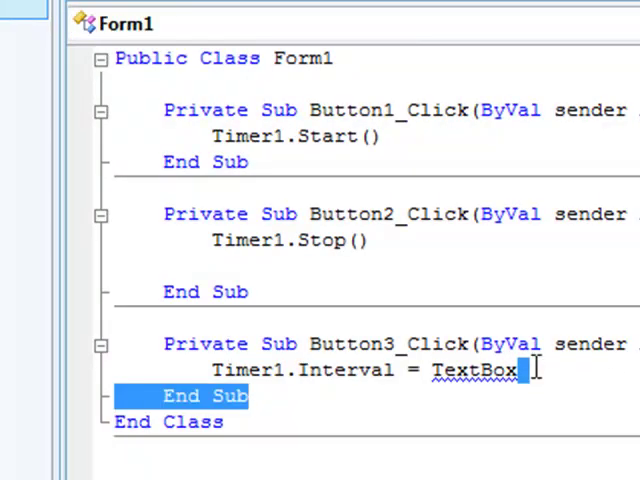
pyautogui.write('5.Text')
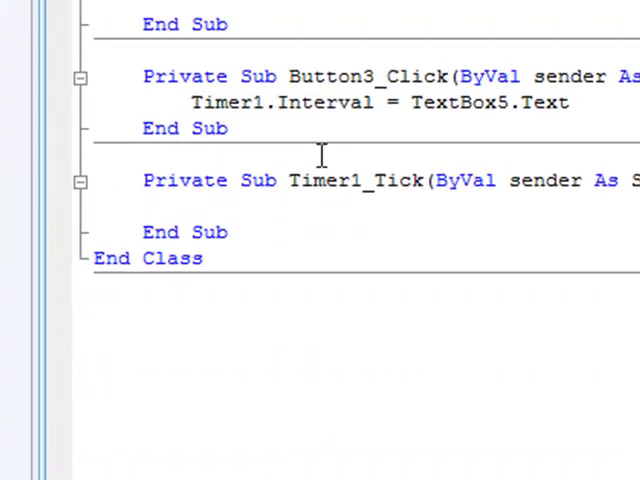
pyautogui.write('e')
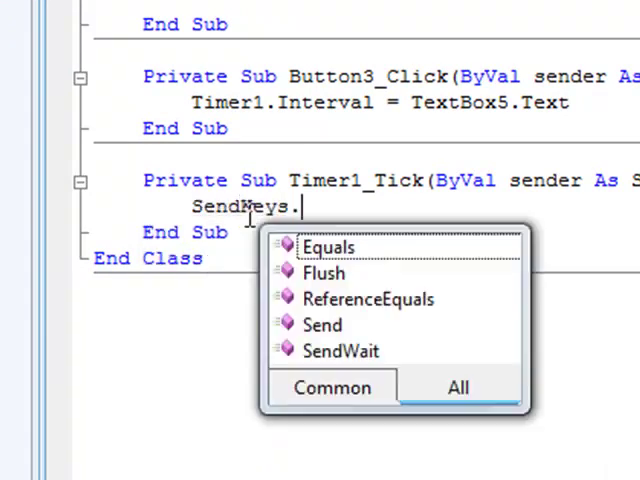
# - Add Timer1_Tick lines sending each text box's text followed by {enter}
pyautogui.write('send')
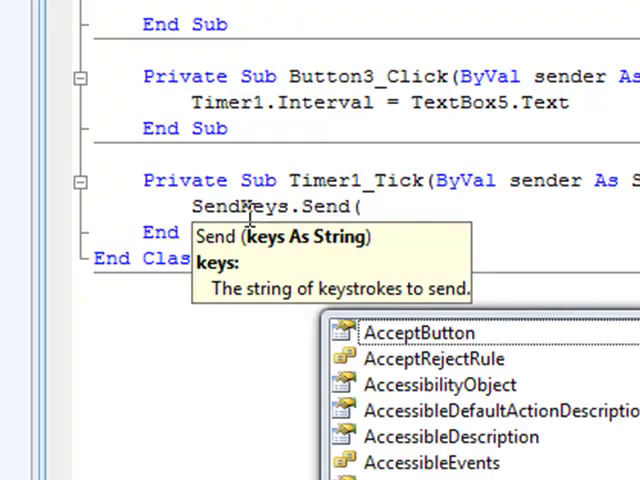
pyautogui.write('textbo')
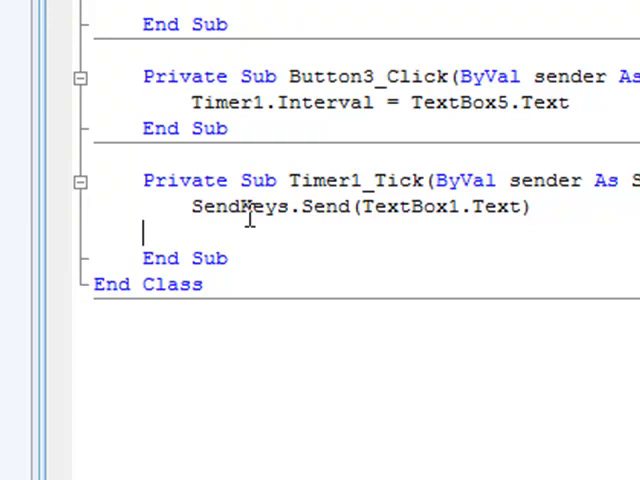
pyautogui.write('sendke')
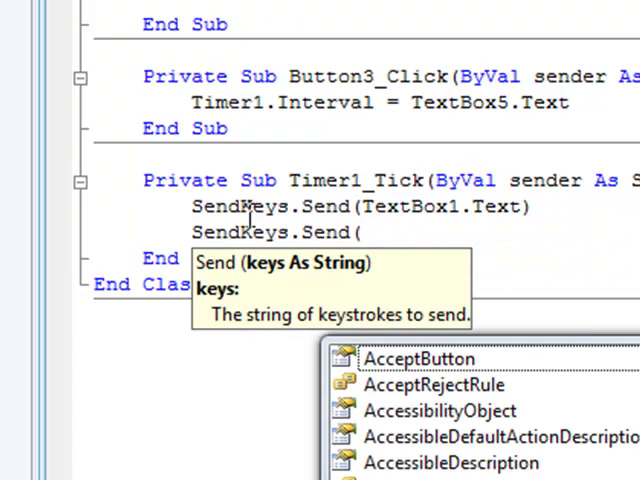
pyautogui.write('{')
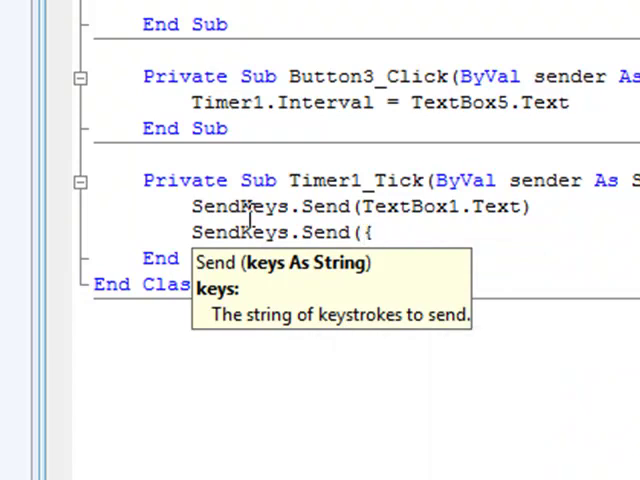
pyautogui.write('en')
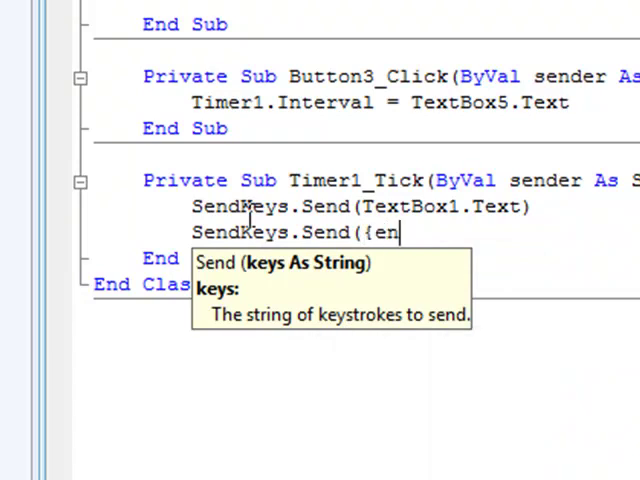
pyautogui.write('ter})')
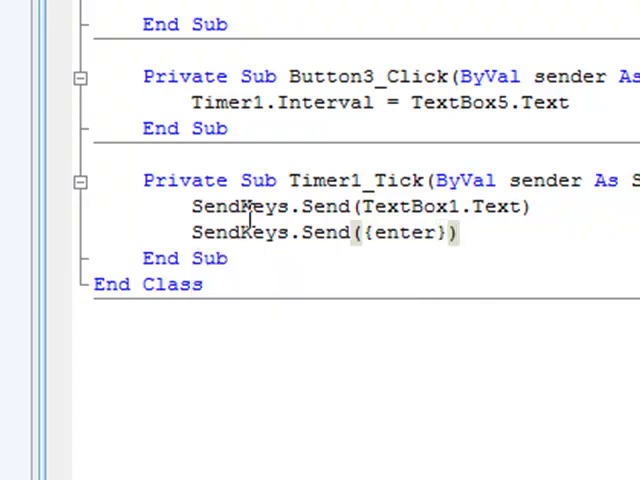
pyautogui.press('enter')
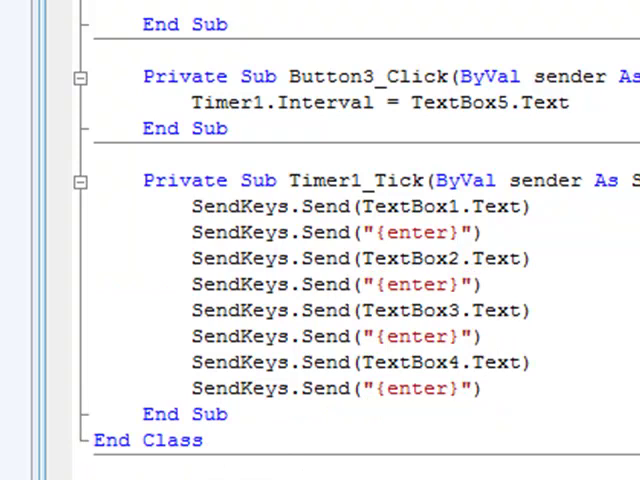
# - Run the app, open Notepad, and start spamming the text box entries into it
pyautogui.scroll(3)
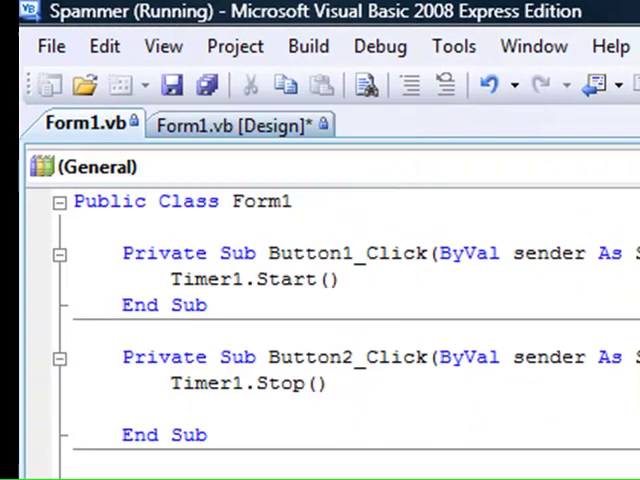
pyautogui.scroll(-3)
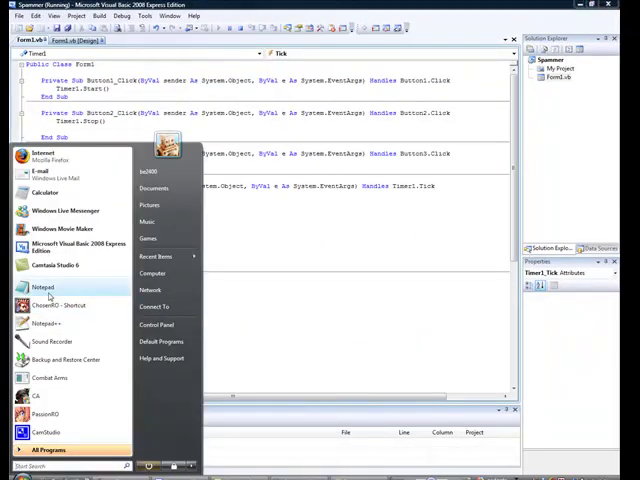
pyautogui.click(43, 288)
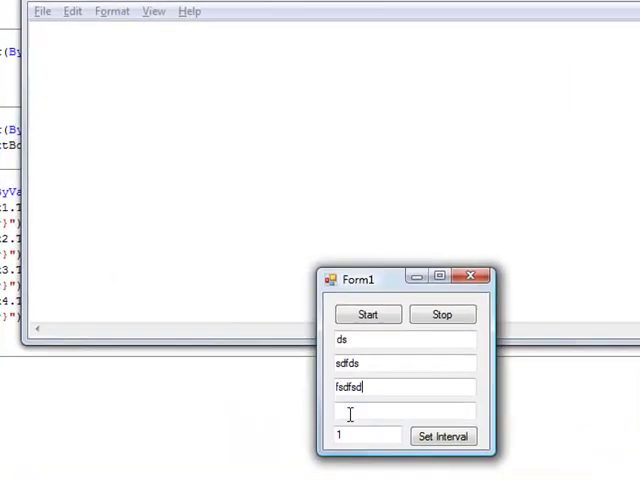
pyautogui.click(367, 314)
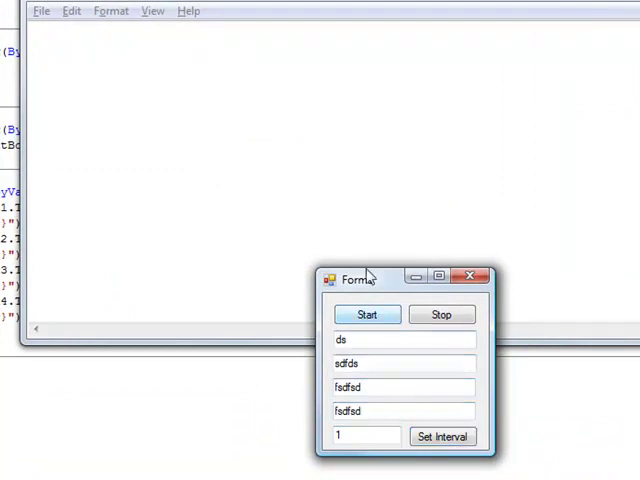
pyautogui.click(367, 314)
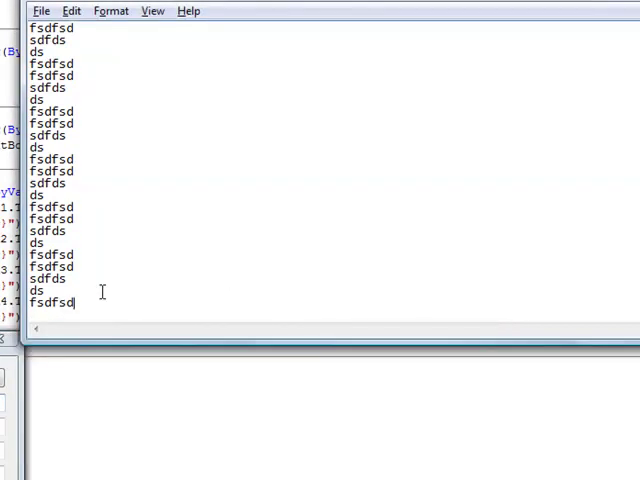
pyautogui.press('ctrl+a')
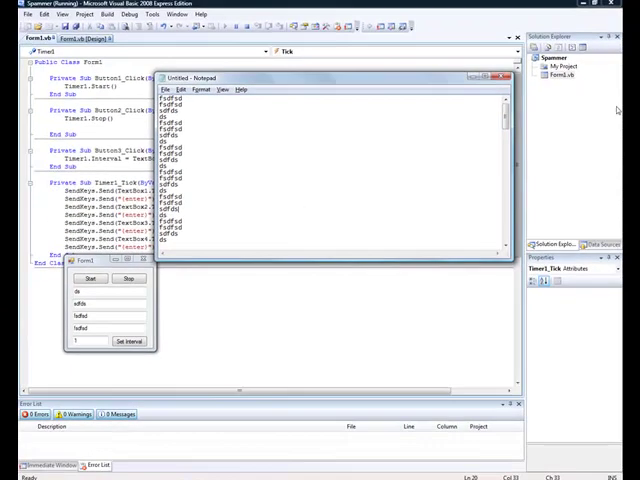
# - Close Notepad without saving and retitle the form from Form1 to Spammer
pyautogui.click(502, 77)
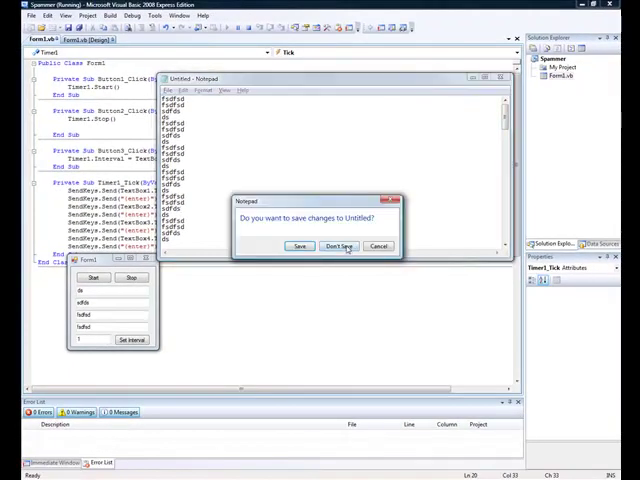
pyautogui.click(339, 246)
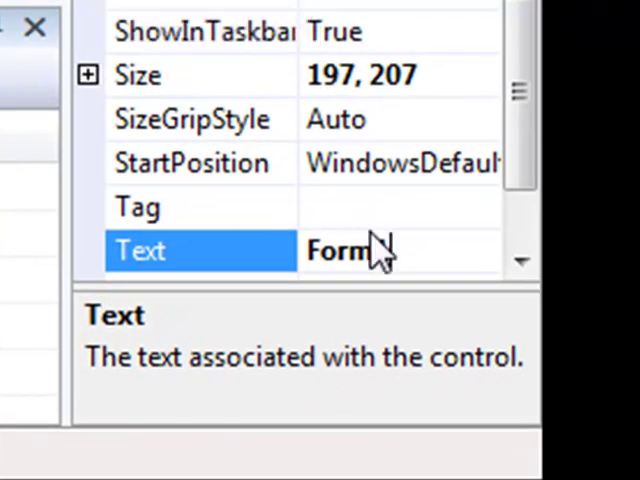
pyautogui.doubleClick(345, 250)
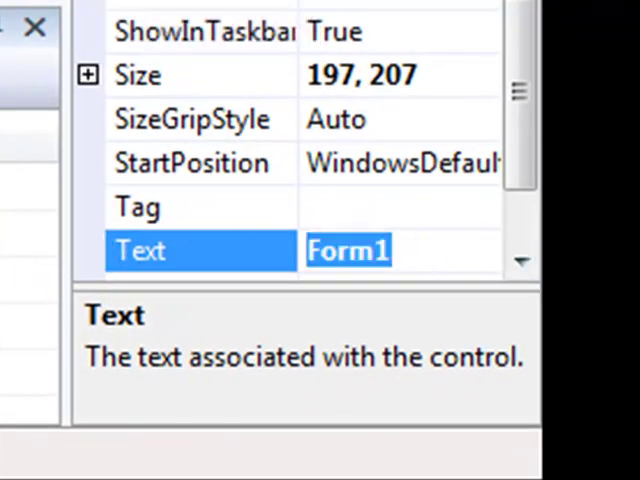
pyautogui.write('Spamm')
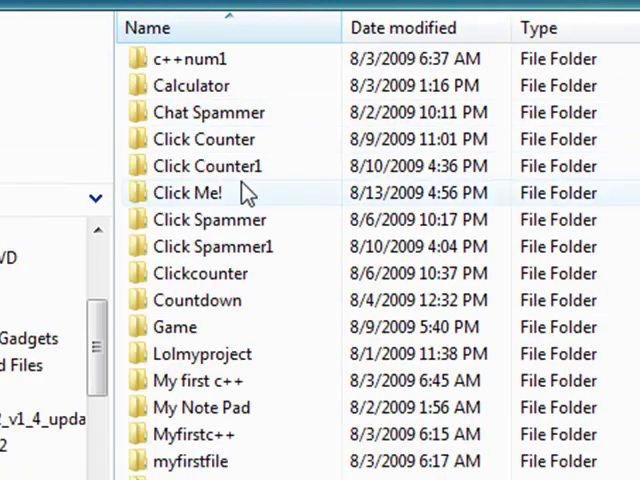
pyautogui.moveTo(285, 360)
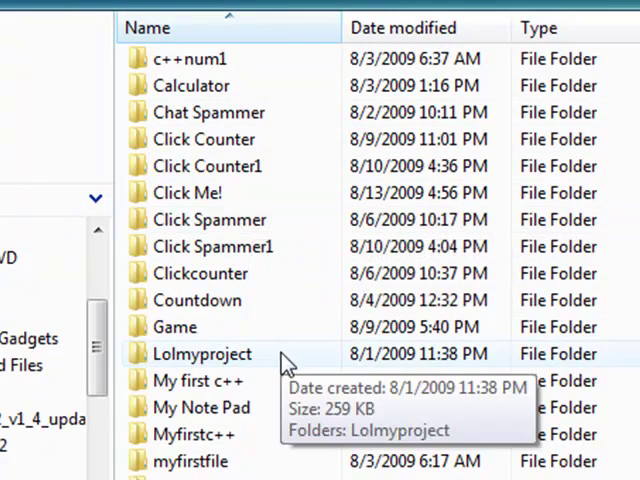
# - Browse into the Spammer1 project's obj folder and then its Release folder
pyautogui.scroll(-3)
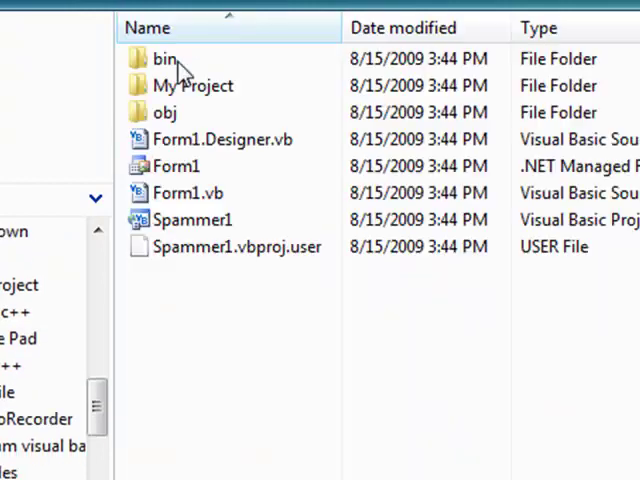
pyautogui.scroll(-3)
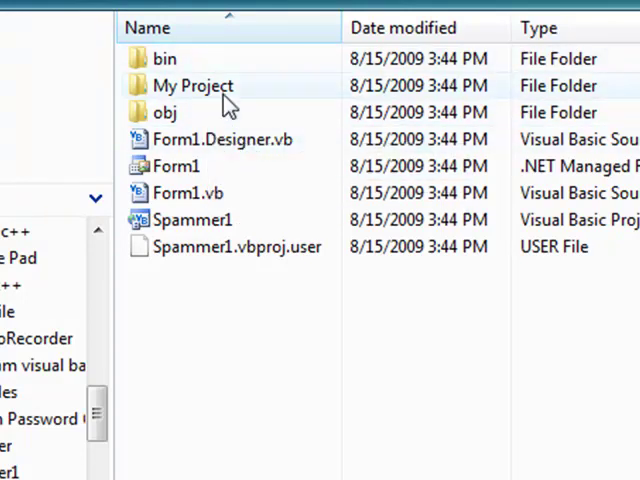
pyautogui.moveTo(165, 112)
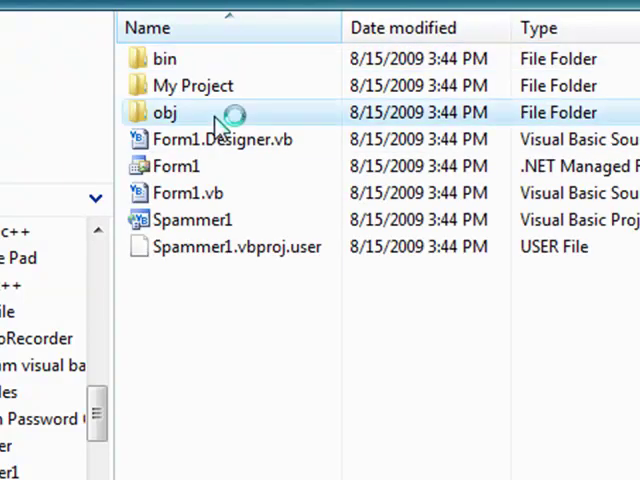
pyautogui.doubleClick(166, 112)
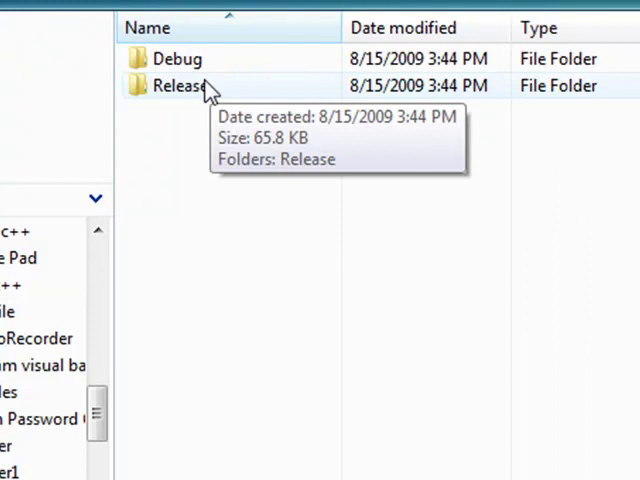
pyautogui.doubleClick(178, 85)
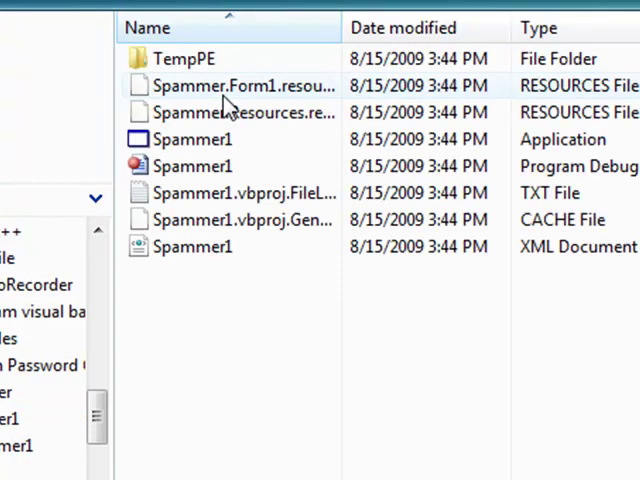
# - Open the built Spammer1 application from its right-click menu
pyautogui.rightClick(193, 139)
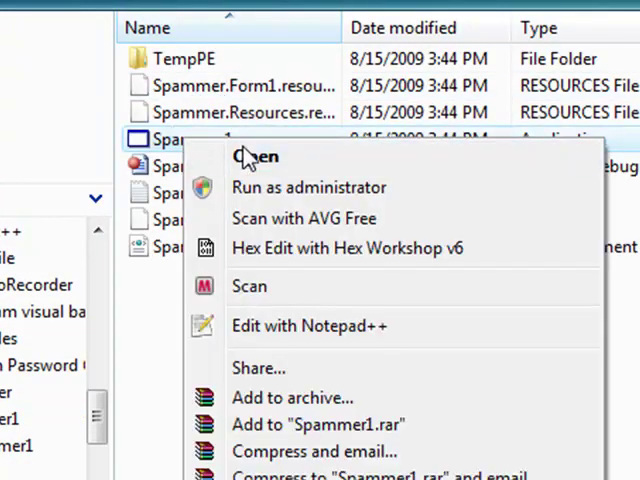
pyautogui.click(256, 157)
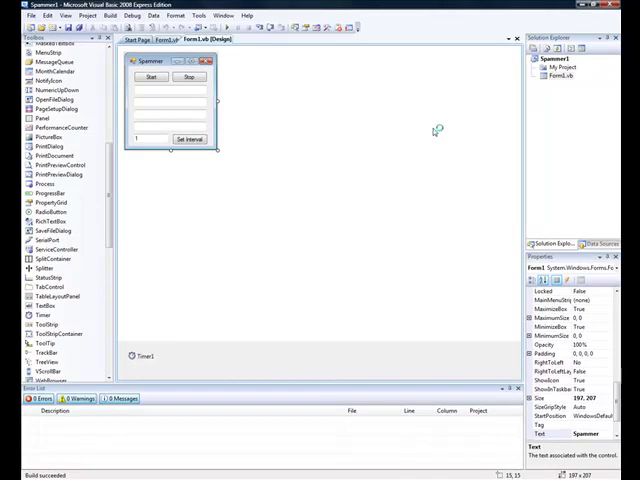
pyautogui.moveTo(436, 130)
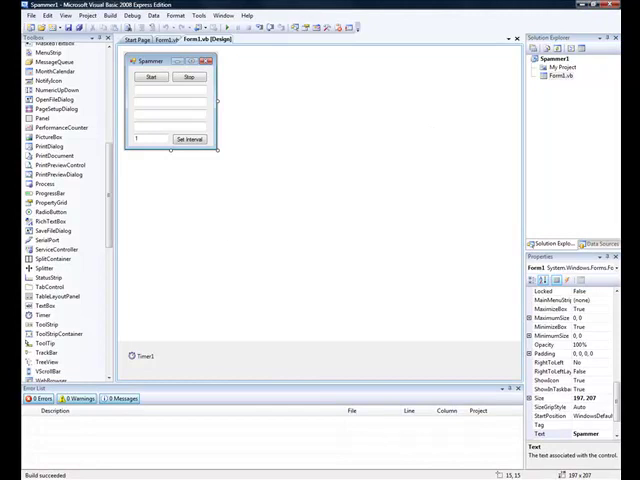